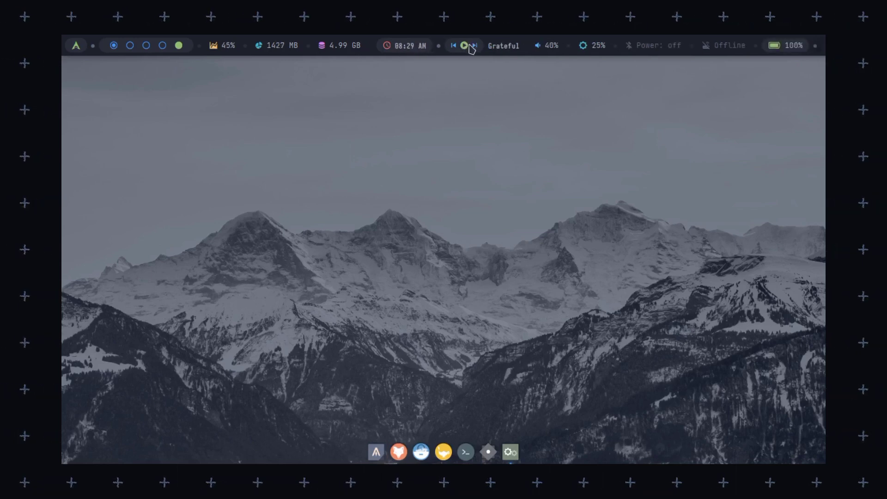
Launch a terminal and the Thunar file manager from the Archcraft dock
{"action": "left_click", "coordinate": [657, 46]}
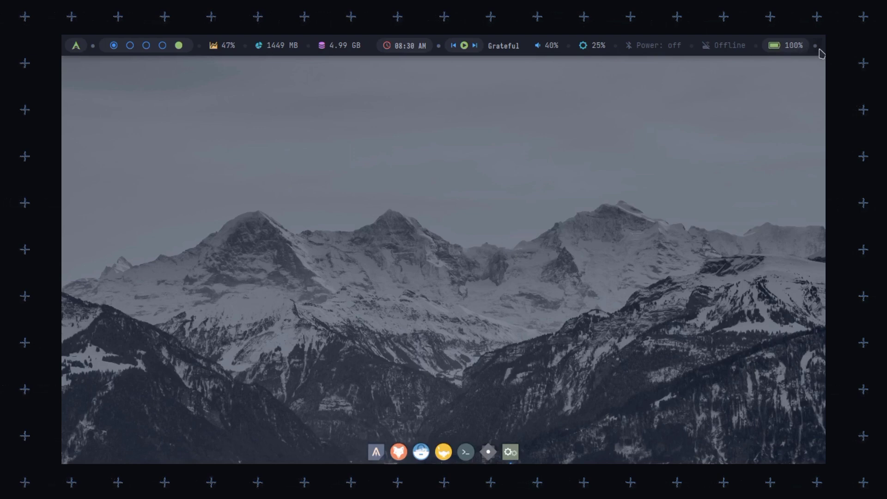
{"action": "mouse_move", "coordinate": [375, 451]}
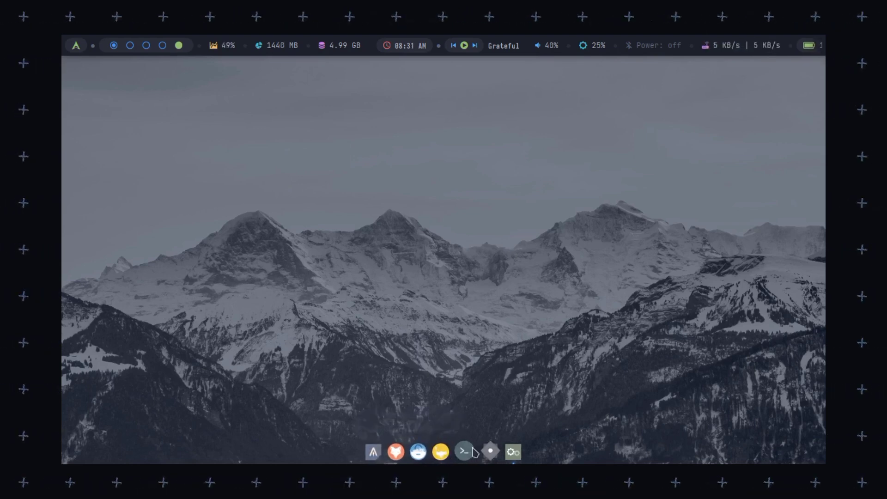
{"action": "left_click", "coordinate": [464, 451]}
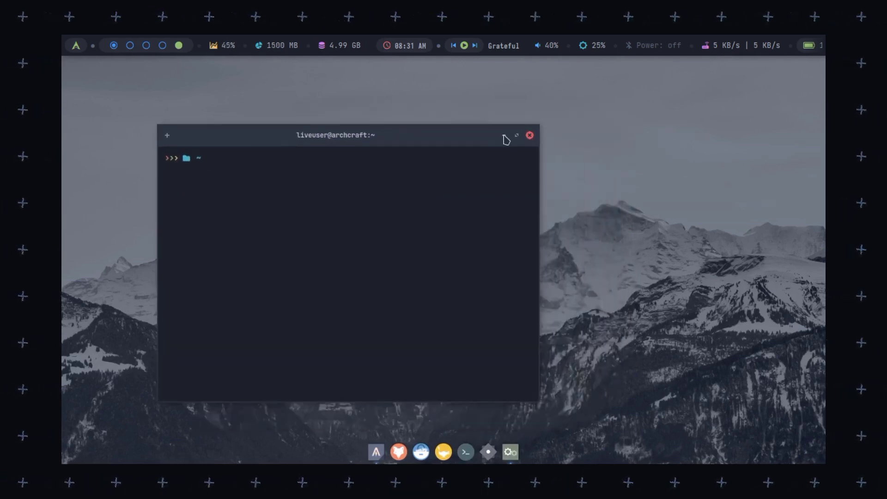
{"action": "left_click", "coordinate": [528, 134]}
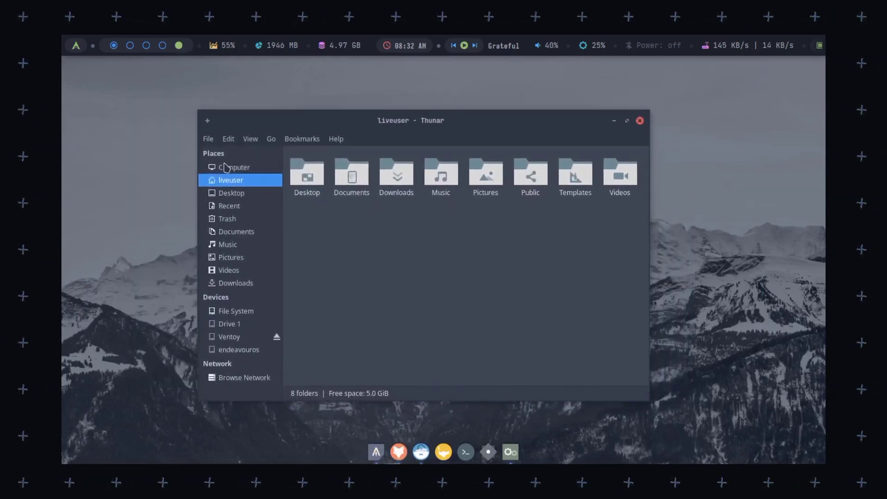
{"action": "left_click", "coordinate": [464, 451]}
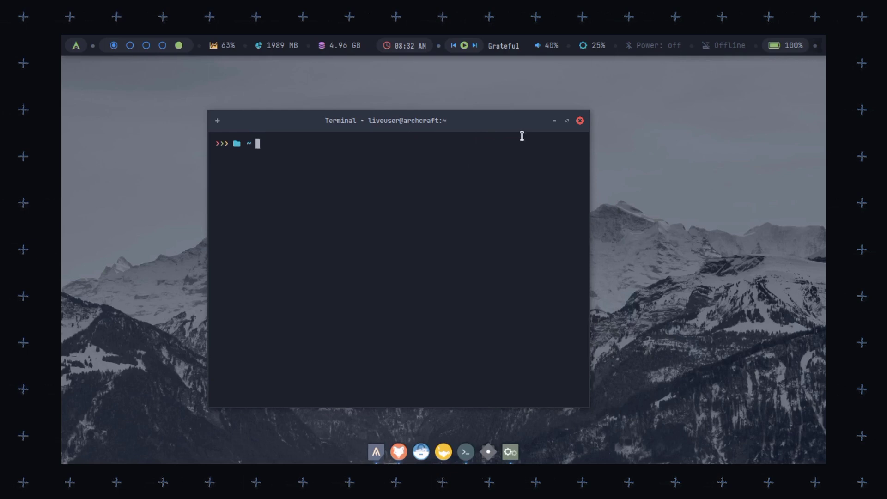
Show the Display settings with the laptop screen's resolution, scale and refresh rate
{"action": "left_click", "coordinate": [510, 452]}
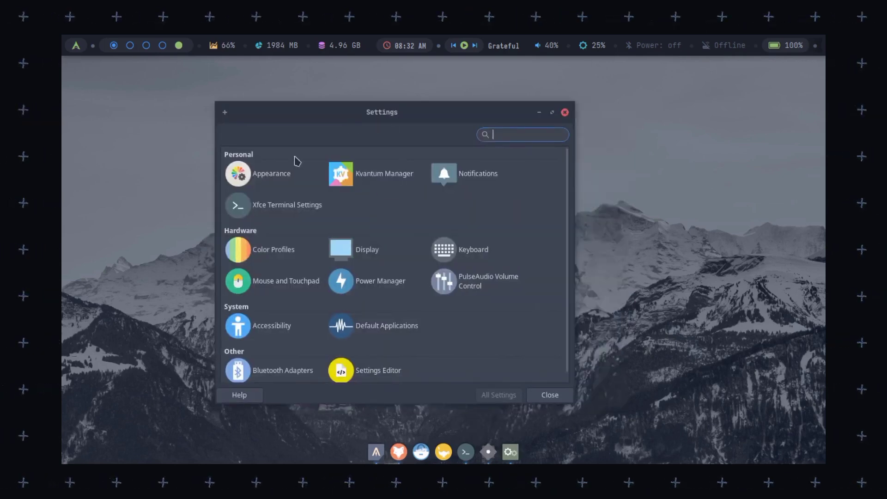
{"action": "left_click", "coordinate": [271, 174]}
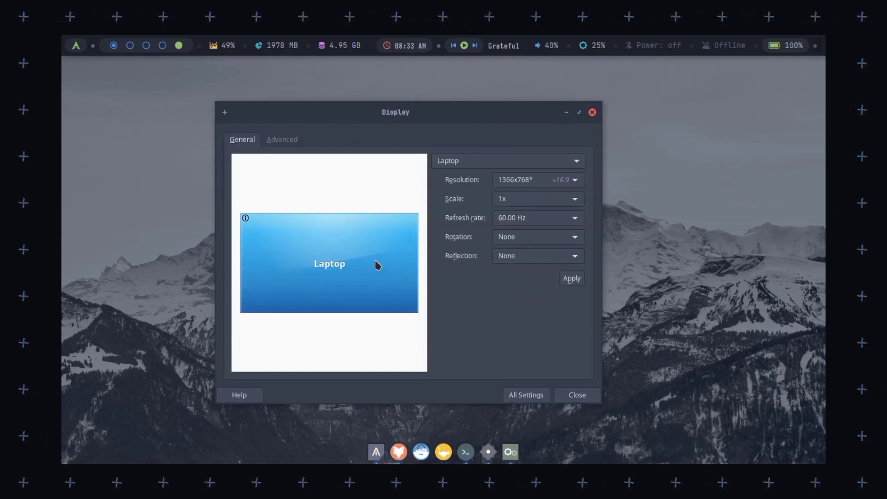
{"action": "left_click", "coordinate": [525, 395]}
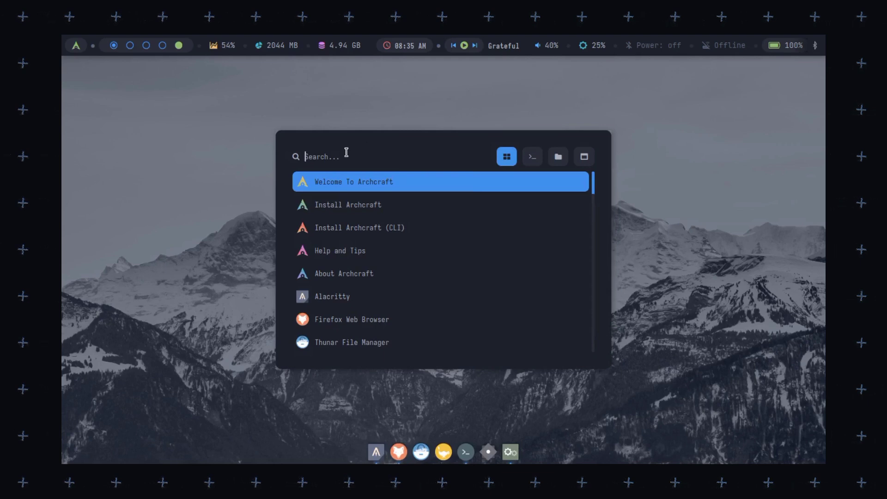
{"action": "mouse_move", "coordinate": [194, 139]}
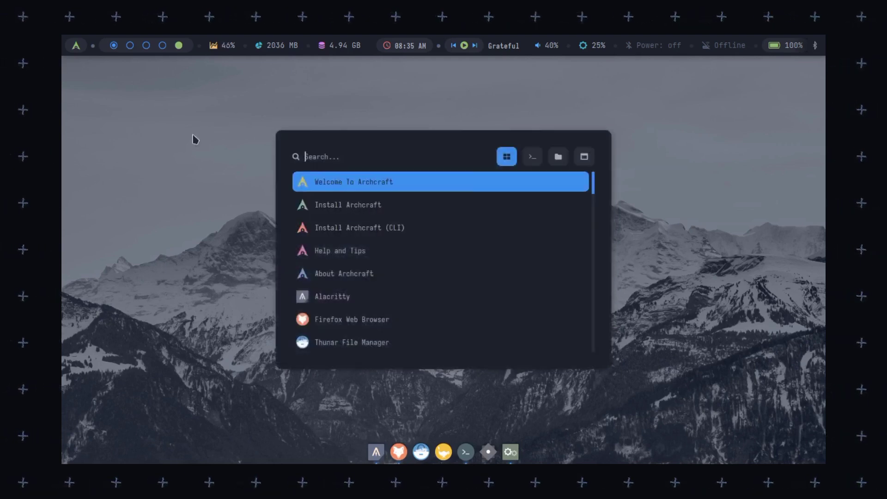
Start the Calamares installer from the Welcome to Archcraft app
{"action": "type", "text": "fire"}
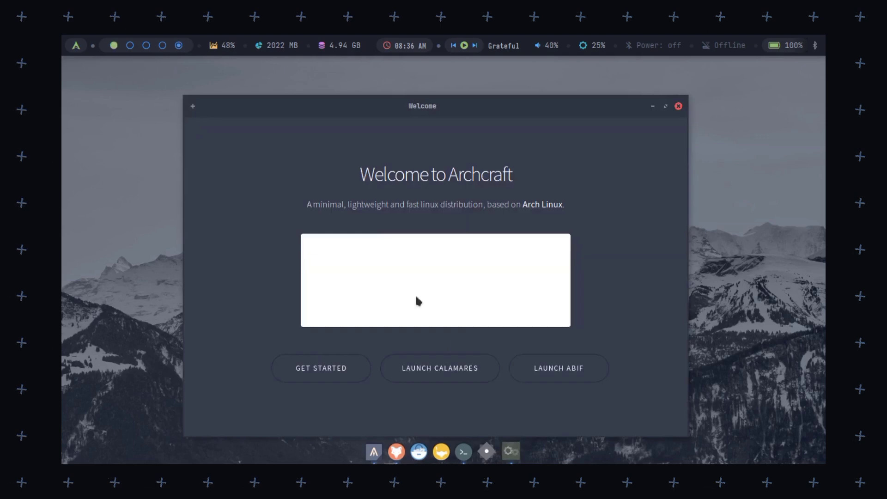
{"action": "left_click", "coordinate": [440, 368]}
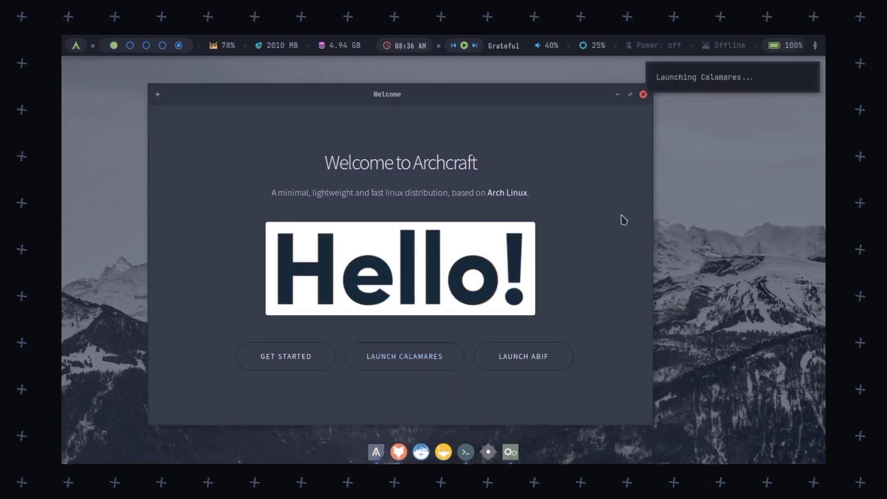
{"action": "left_click", "coordinate": [403, 356]}
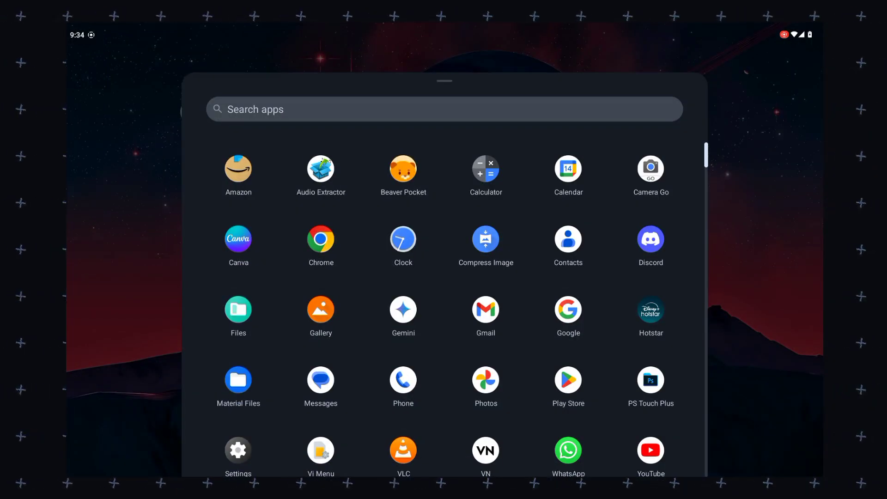
Launch Discord, then the Files app from the drawer, and return to the home screen
{"action": "left_click", "coordinate": [650, 238]}
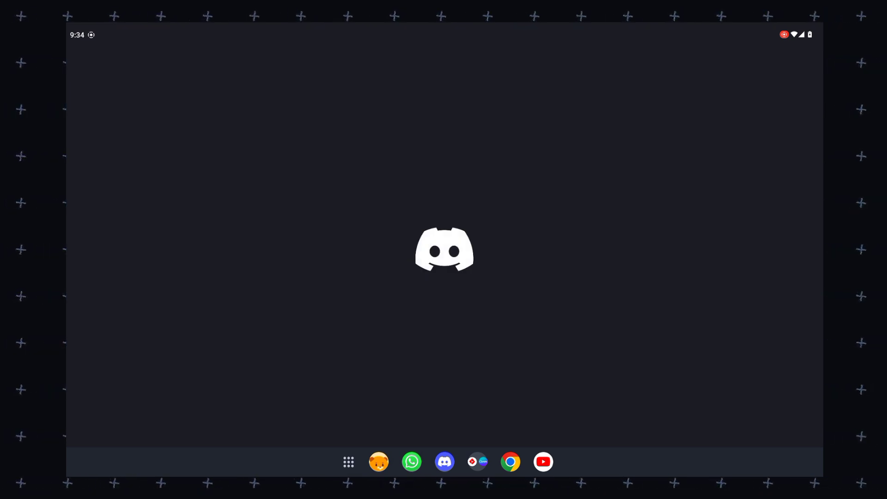
{"action": "left_click", "coordinate": [444, 461]}
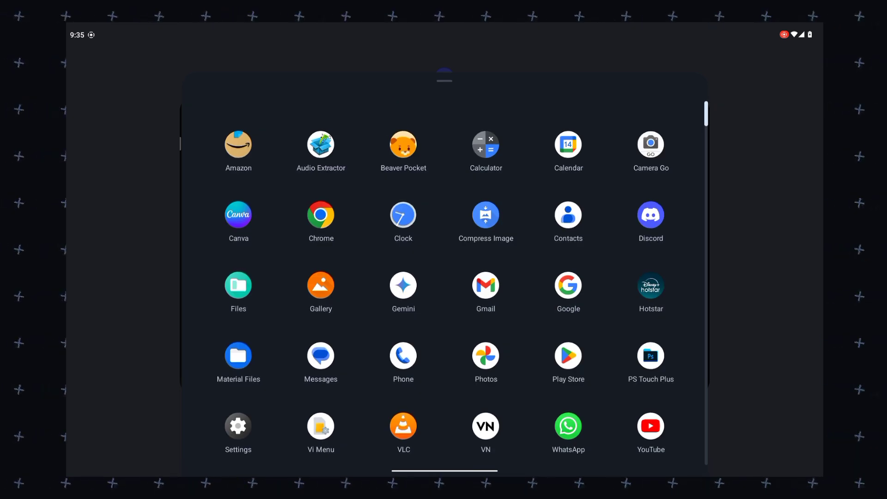
{"action": "left_click", "coordinate": [237, 285]}
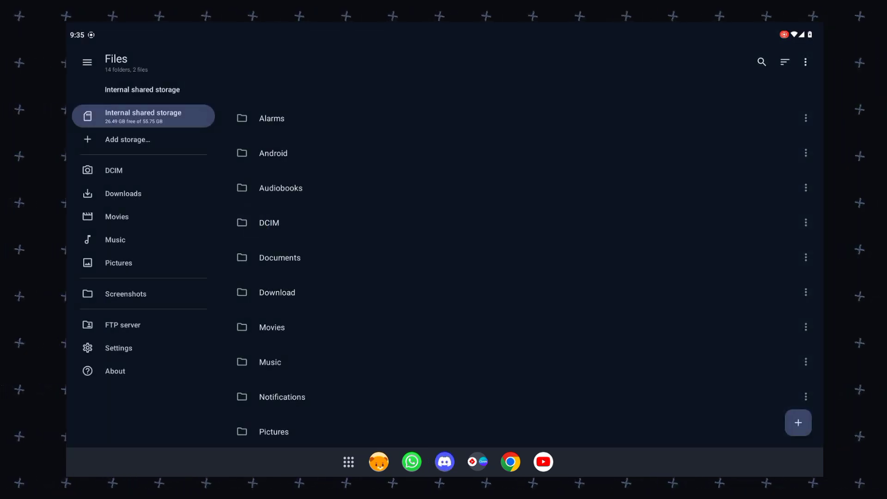
{"action": "left_click", "coordinate": [542, 461]}
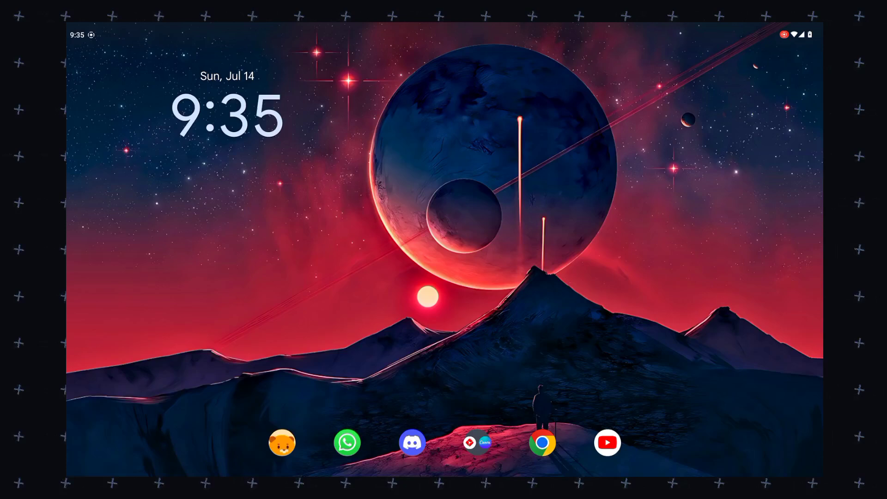
{"action": "scroll", "scroll_direction": "down", "scroll_amount": 3}
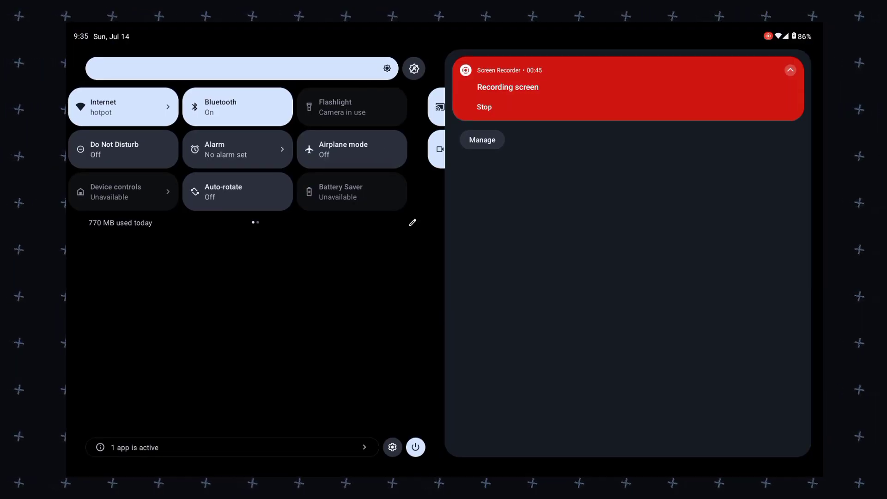
{"action": "left_click", "coordinate": [123, 106]}
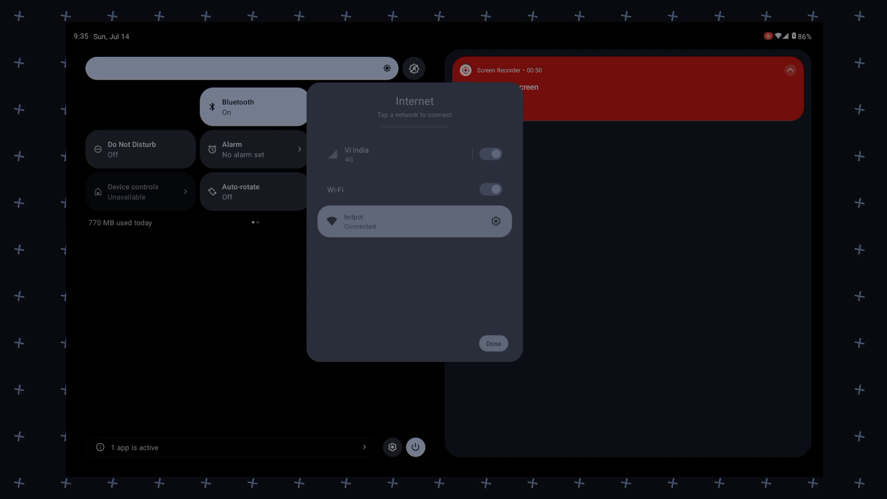
{"action": "left_click", "coordinate": [492, 344]}
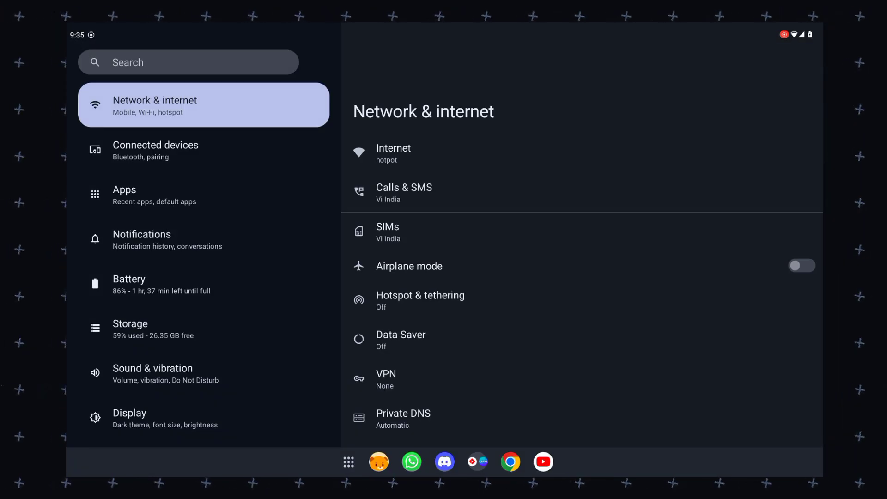
{"action": "scroll", "scroll_direction": "down", "scroll_amount": 3}
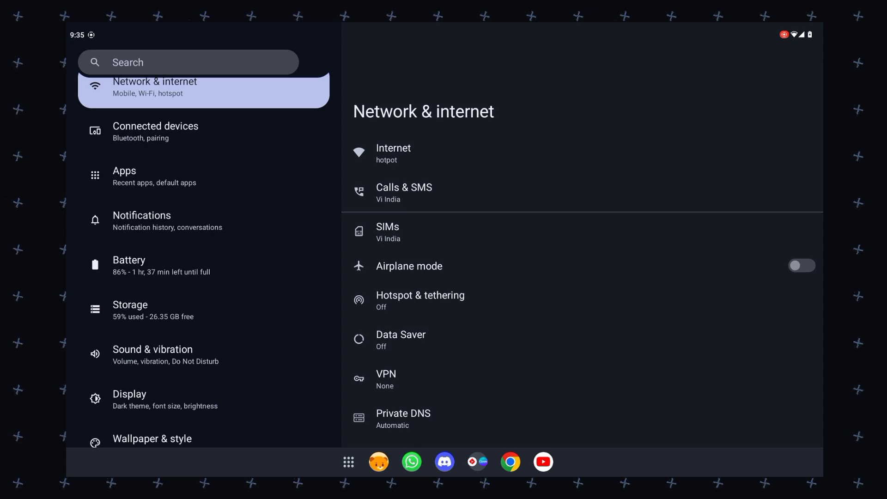
{"action": "scroll", "scroll_direction": "down", "scroll_amount": 3}
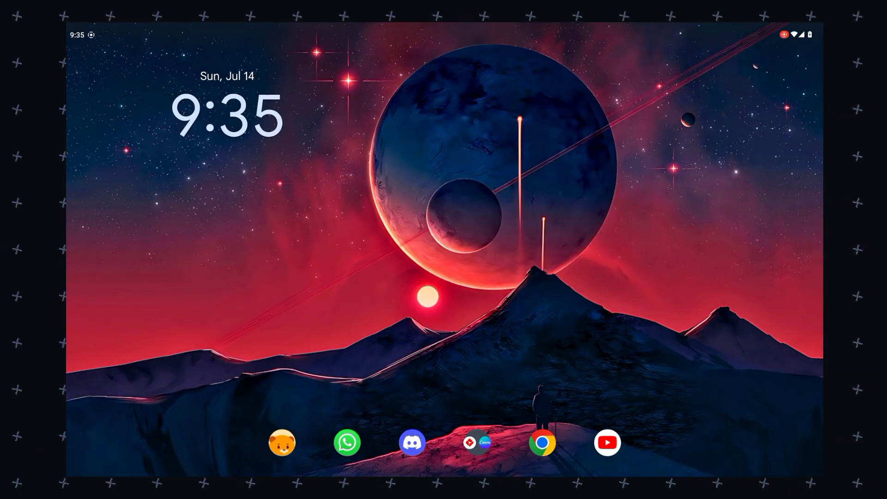
Run Beaver Pocket notes split-screen with Chrome, then show the full app drawer
{"action": "left_click", "coordinate": [282, 442]}
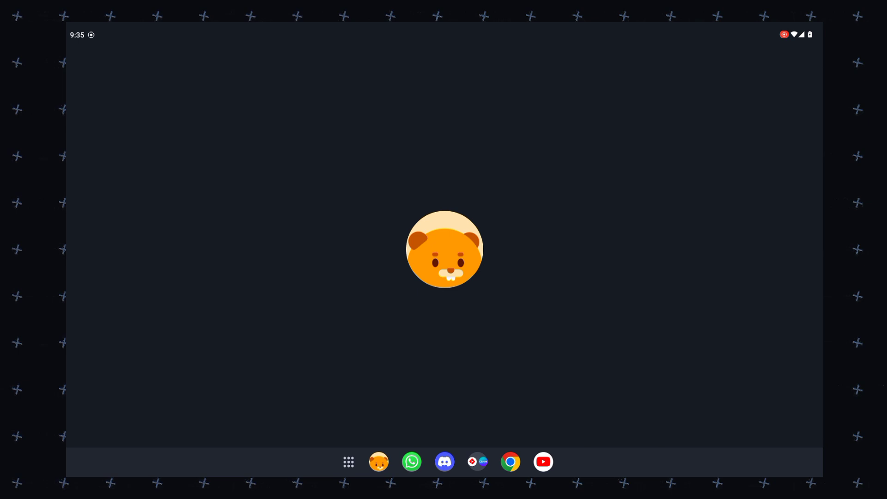
{"action": "left_click", "coordinate": [378, 461]}
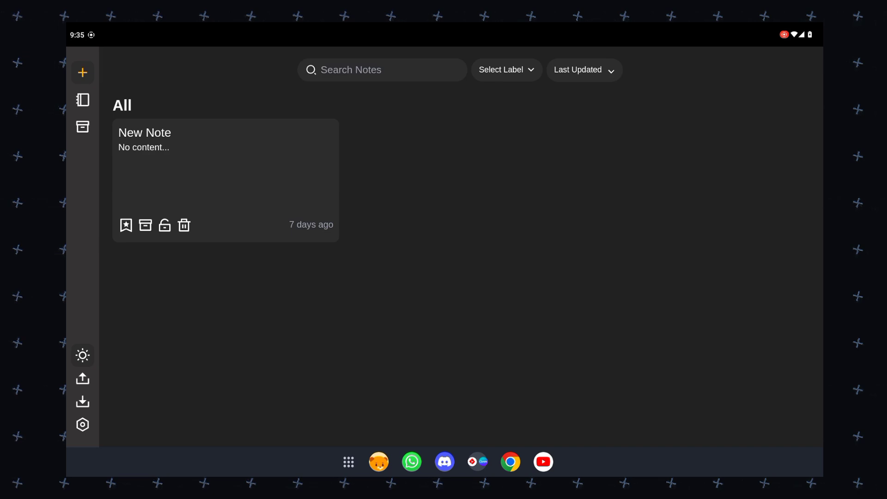
{"action": "left_click", "coordinate": [510, 461]}
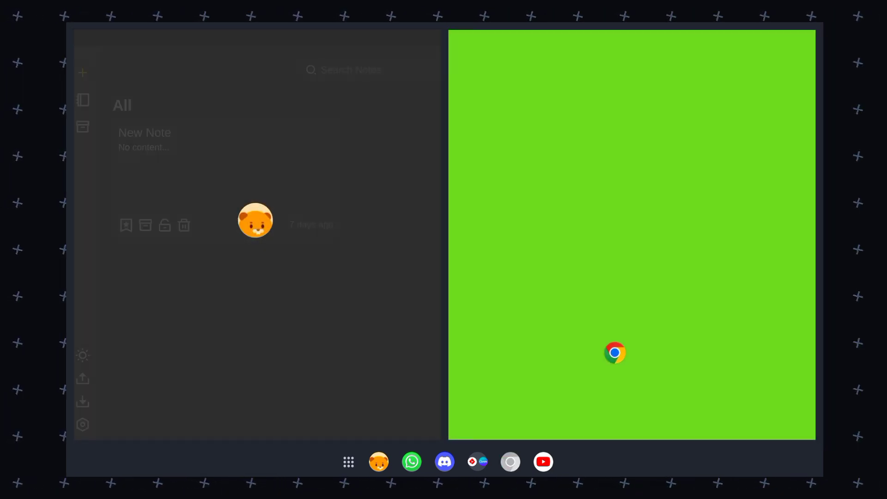
{"action": "left_click", "coordinate": [614, 352]}
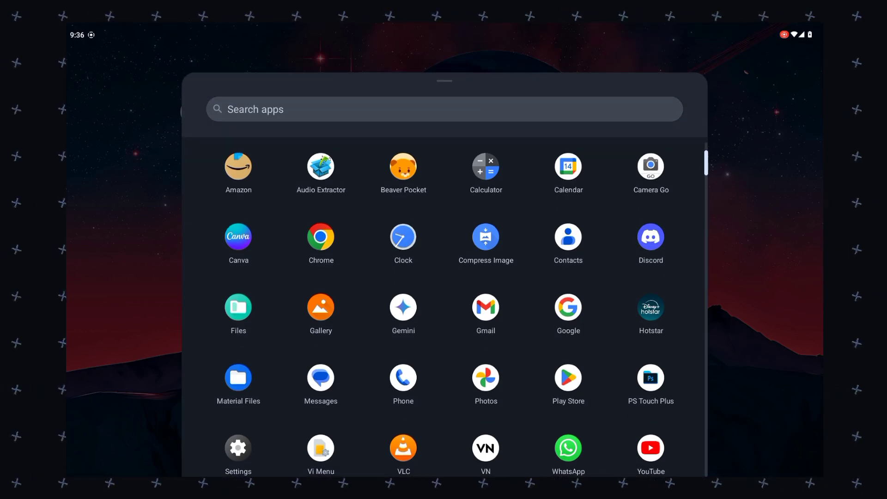
{"action": "scroll", "scroll_direction": "down", "scroll_amount": 3}
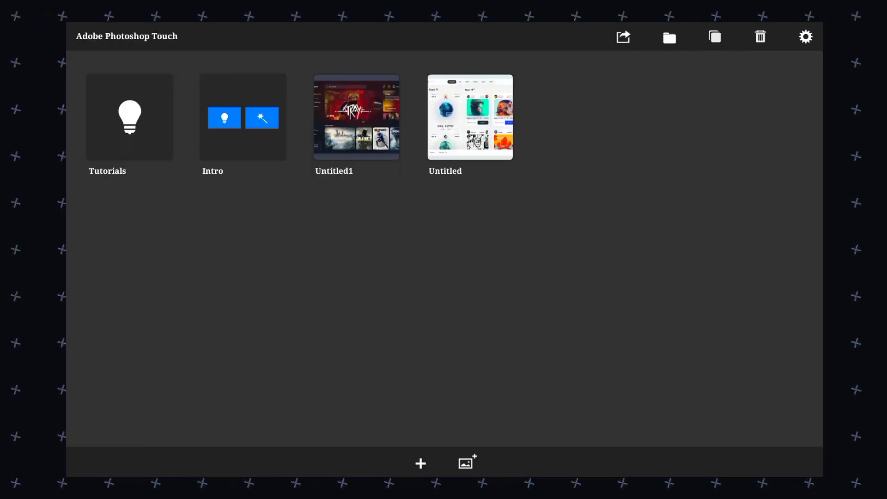
Load the Untitled NFT marketplace design project into the Photoshop Touch editor
{"action": "left_click", "coordinate": [420, 462]}
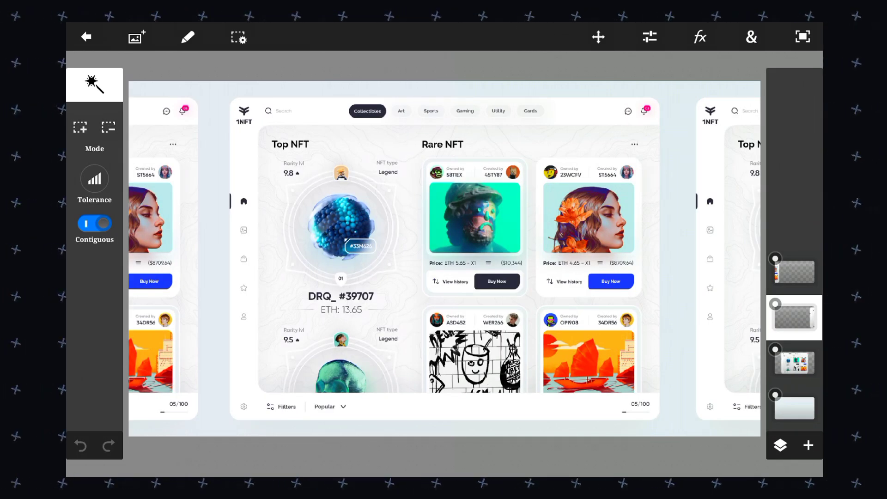
{"action": "left_click", "coordinate": [700, 36]}
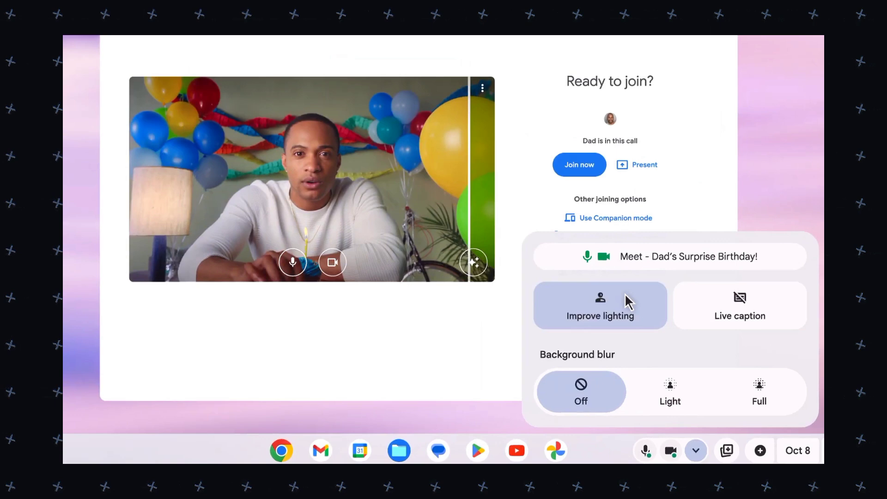
Enable Improve lighting in the shelf's video call controls before joining the Meet call
{"action": "left_click", "coordinate": [579, 164]}
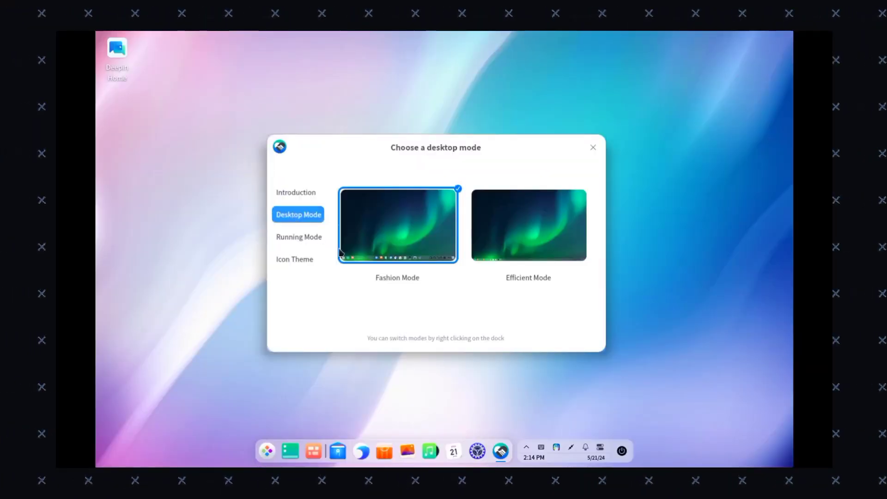
{"action": "mouse_move", "coordinate": [513, 279]}
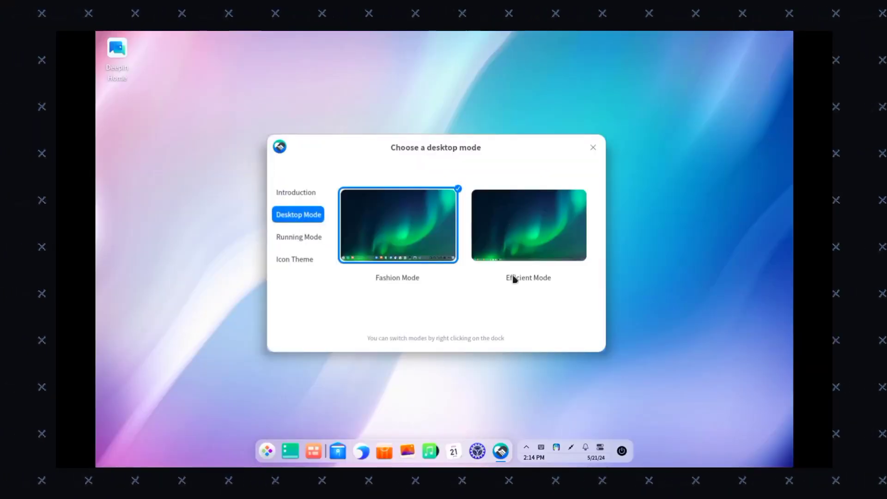
Step through the welcome guide's Running Mode and Icon Theme pages, then leave the desktop showing
{"action": "left_click", "coordinate": [297, 237]}
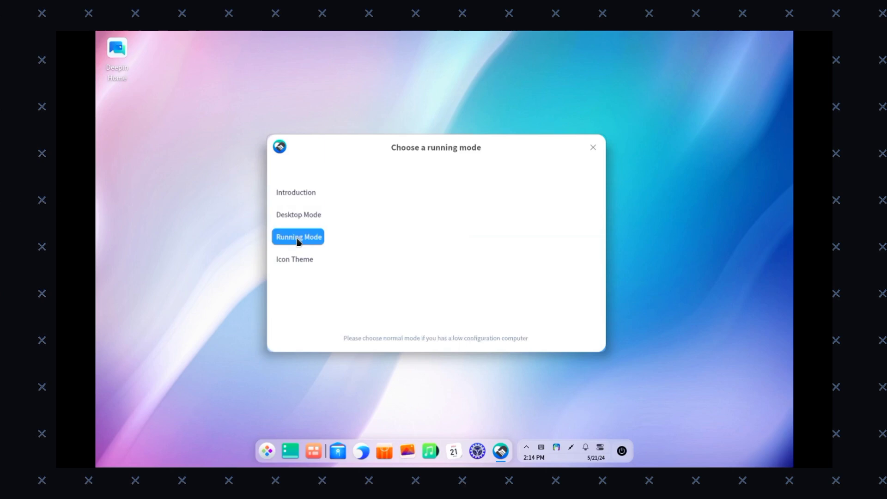
{"action": "left_click", "coordinate": [298, 236]}
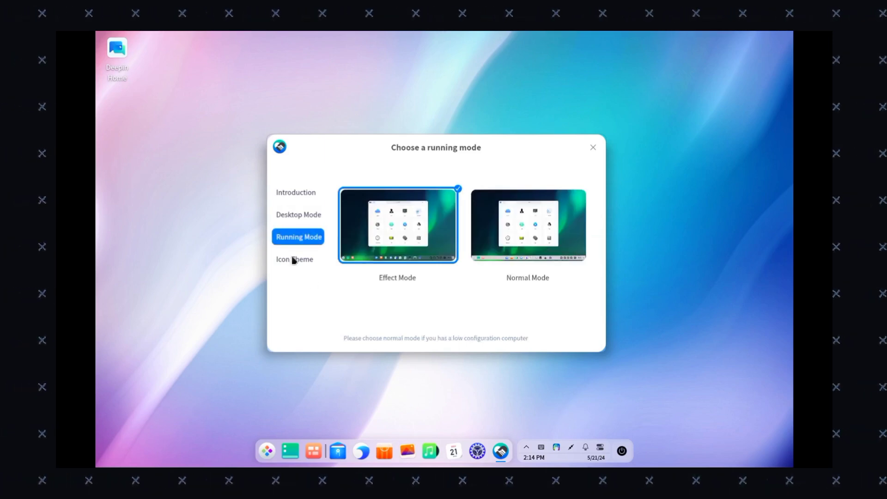
{"action": "left_click", "coordinate": [294, 259]}
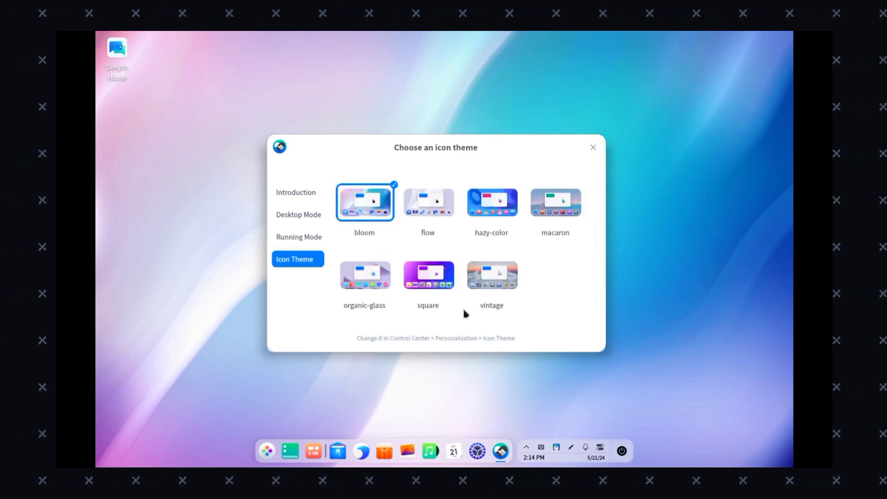
{"action": "scroll", "scroll_direction": "down", "scroll_amount": 3}
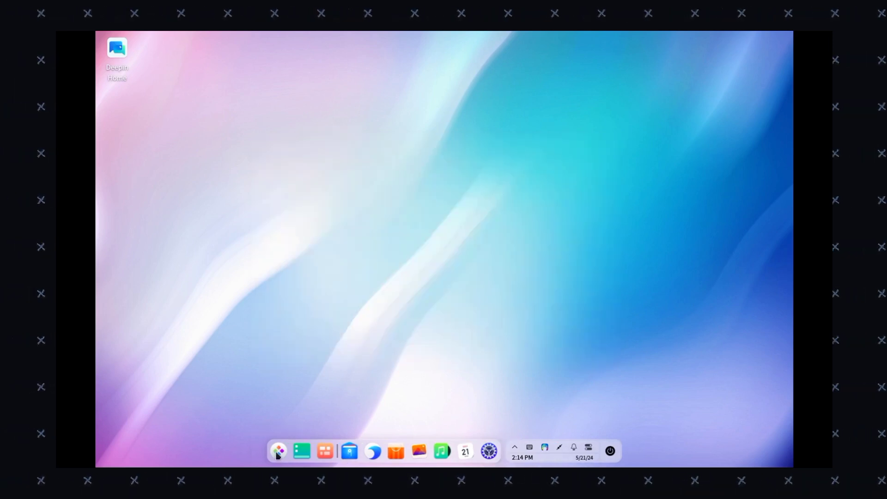
Show Deepin's launcher listing favourite and all installed apps alphabetically
{"action": "left_click", "coordinate": [278, 451]}
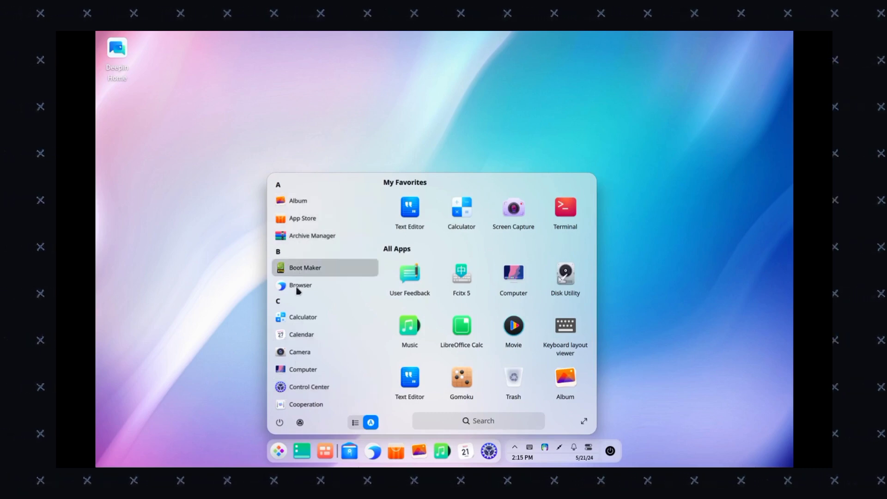
{"action": "mouse_move", "coordinate": [303, 369]}
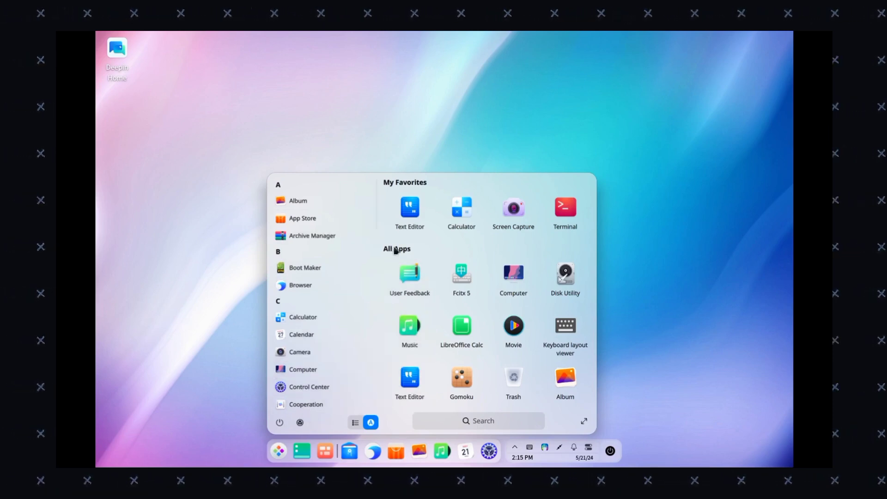
{"action": "mouse_move", "coordinate": [461, 383]}
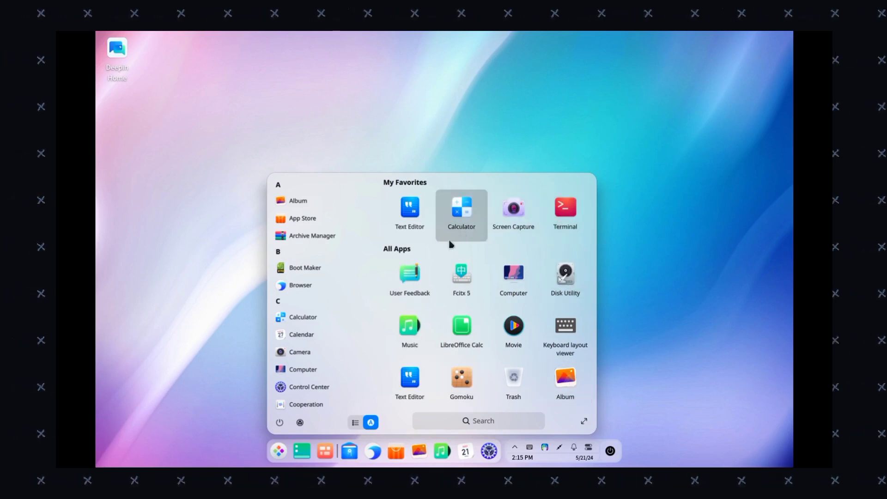
{"action": "mouse_move", "coordinate": [322, 401]}
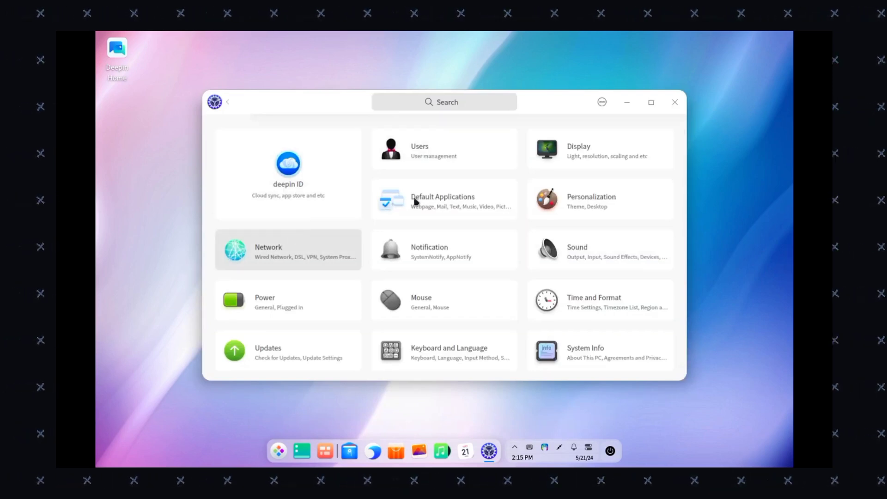
Bring up the Control Center with its Network, Display and Personalization categories
{"action": "scroll", "scroll_direction": "down", "scroll_amount": 3}
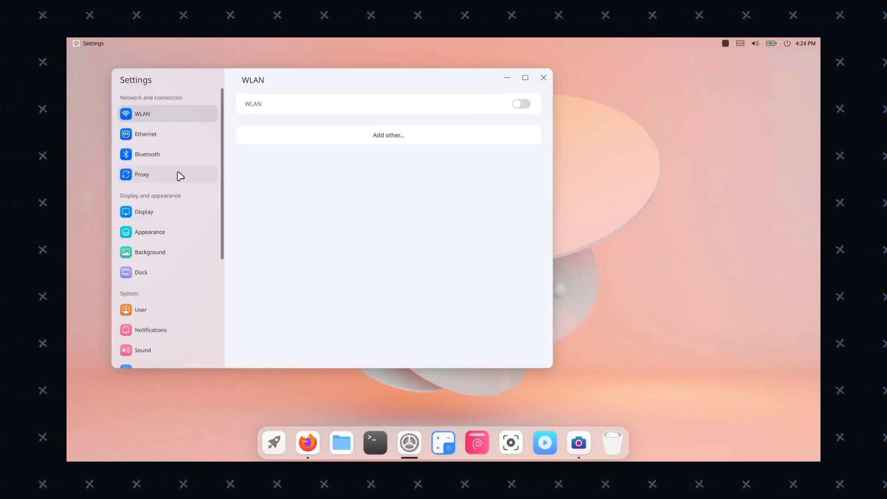
Browse Bluetooth, Proxy and Display settings, keep 1920x1080 resolution, then show Appearance with the Light theme
{"action": "left_click", "coordinate": [147, 153]}
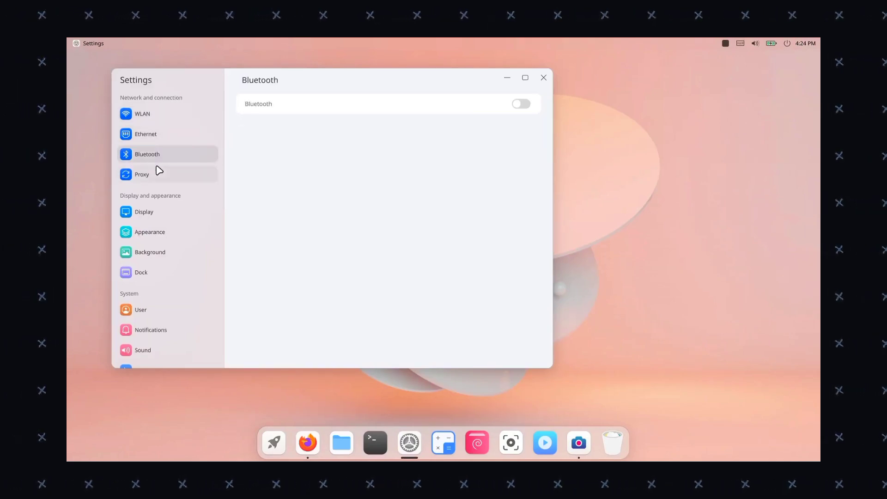
{"action": "left_click", "coordinate": [142, 174]}
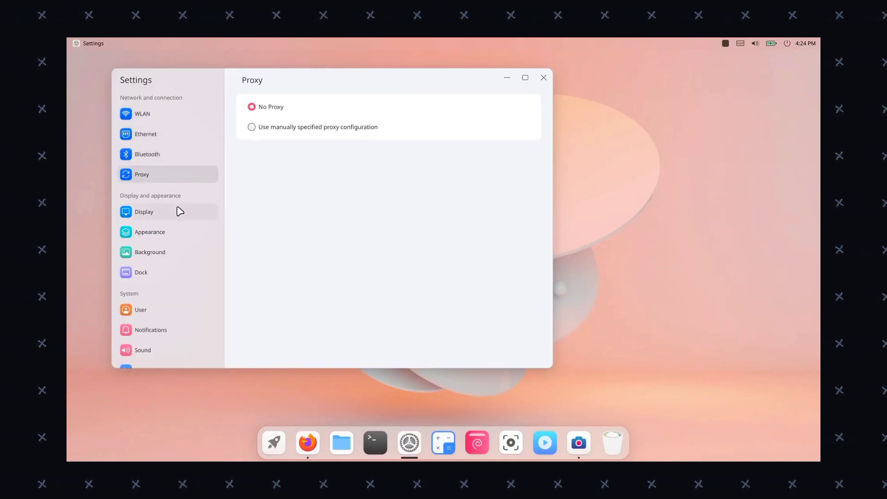
{"action": "left_click", "coordinate": [144, 211]}
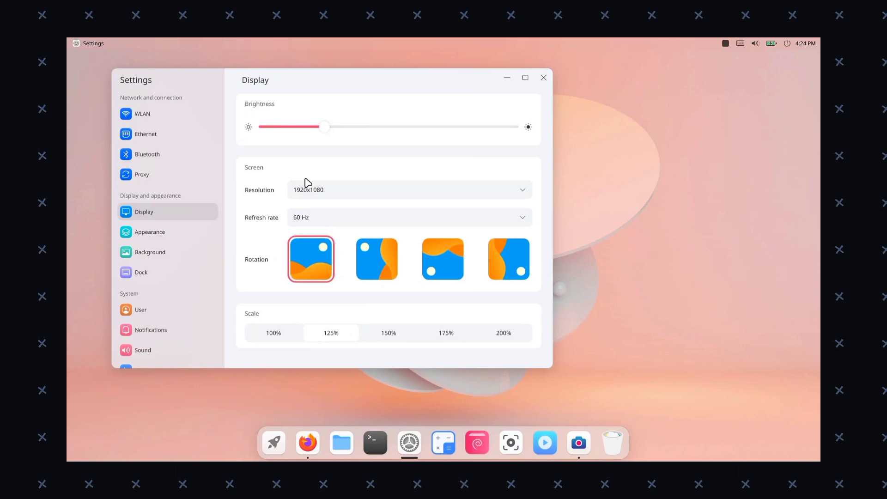
{"action": "left_click", "coordinate": [409, 189]}
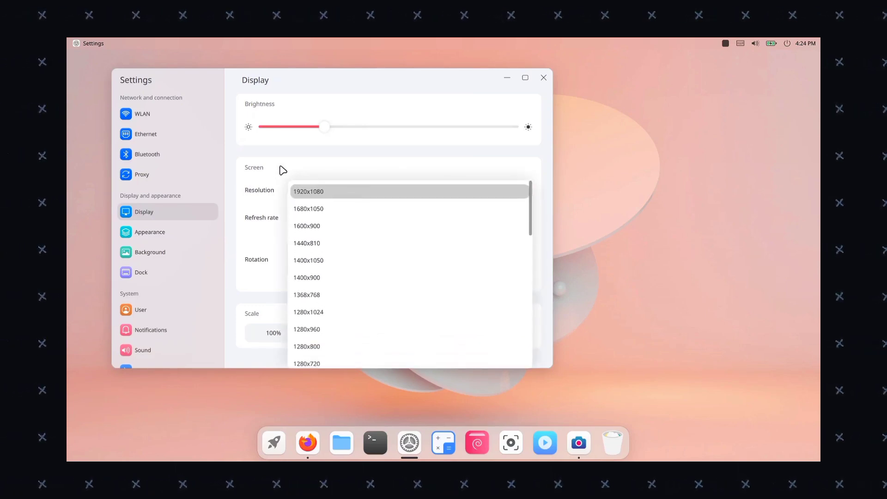
{"action": "left_click", "coordinate": [309, 191]}
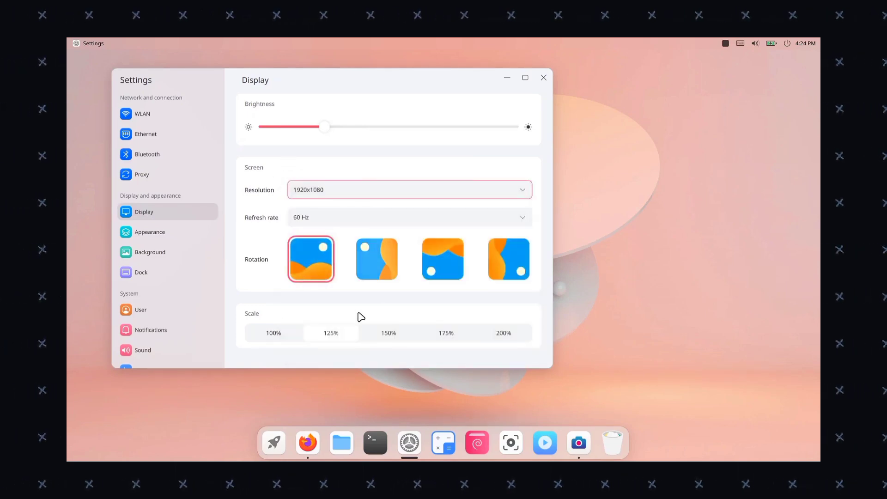
{"action": "left_click", "coordinate": [150, 232]}
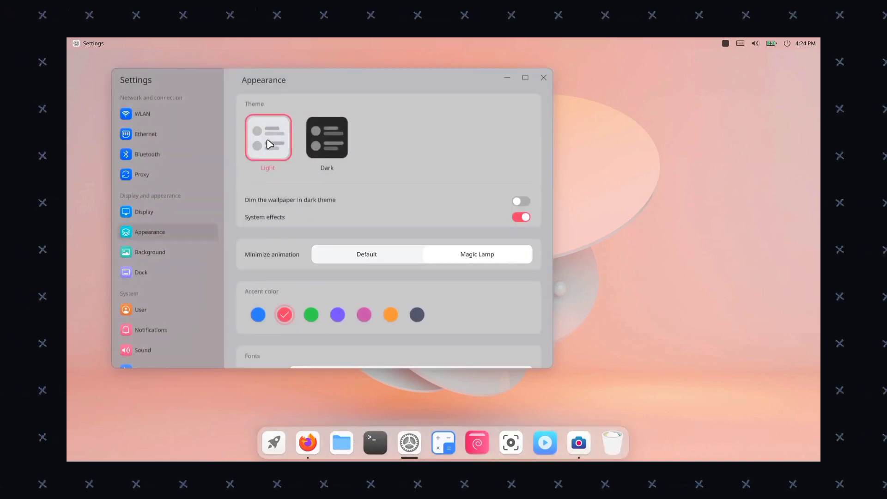
Switch the accent colour to blue and pick a general font from the font list
{"action": "left_click", "coordinate": [543, 78]}
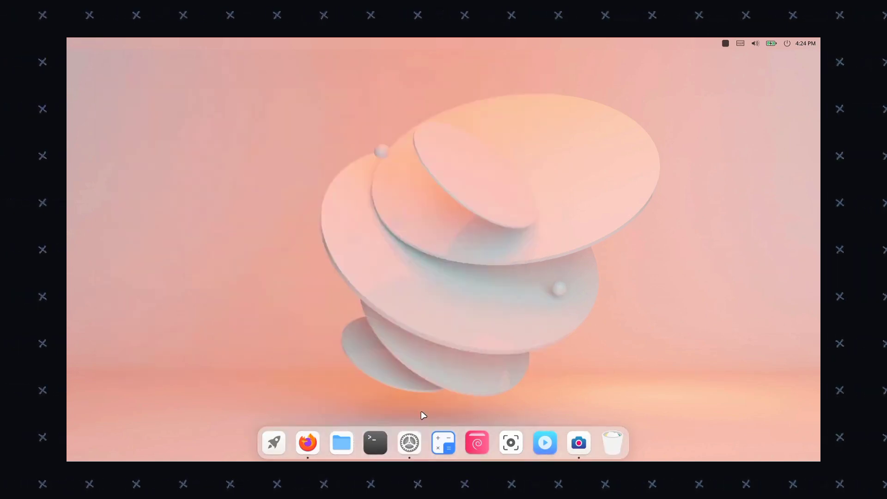
{"action": "left_click", "coordinate": [408, 443]}
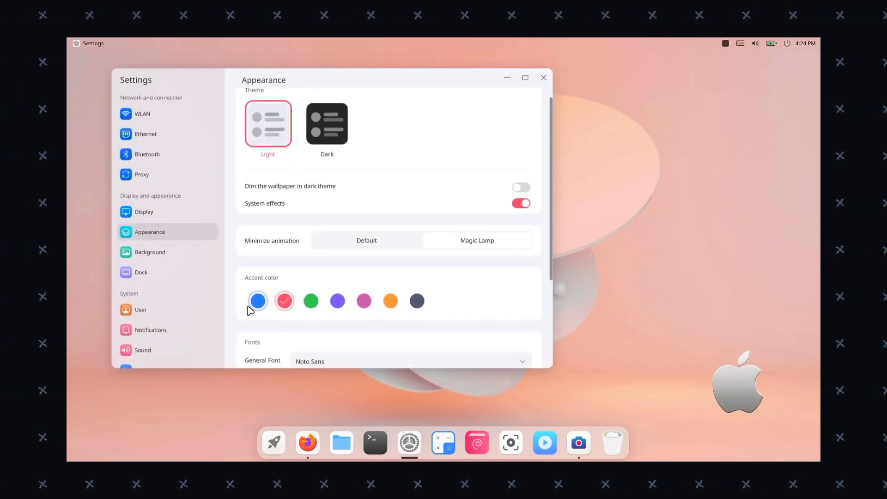
{"action": "scroll", "scroll_direction": "down", "scroll_amount": 3}
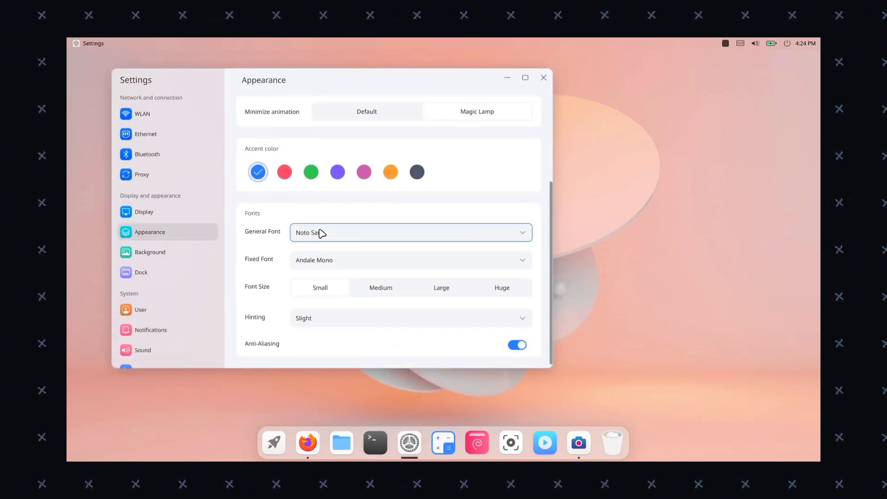
{"action": "left_click", "coordinate": [408, 232]}
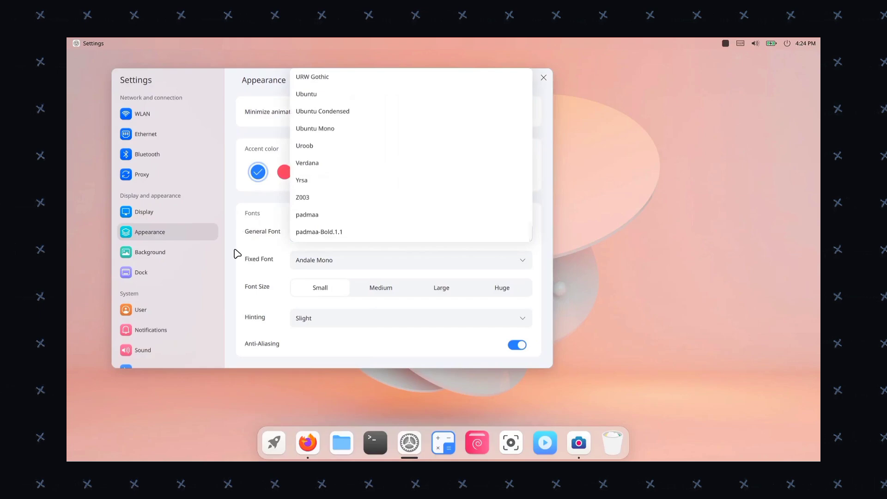
{"action": "left_click", "coordinate": [150, 252]}
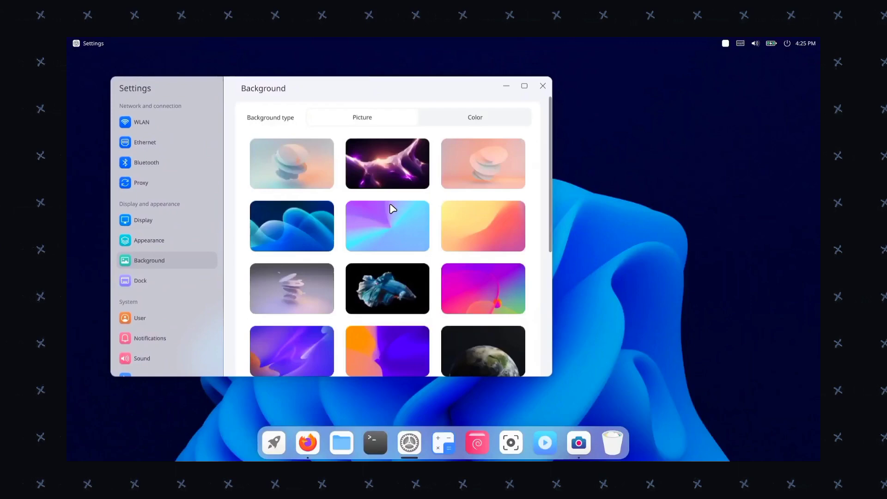
Try a solid colour background, then set the Earth photo as wallpaper and go to Dock settings
{"action": "left_click", "coordinate": [474, 117]}
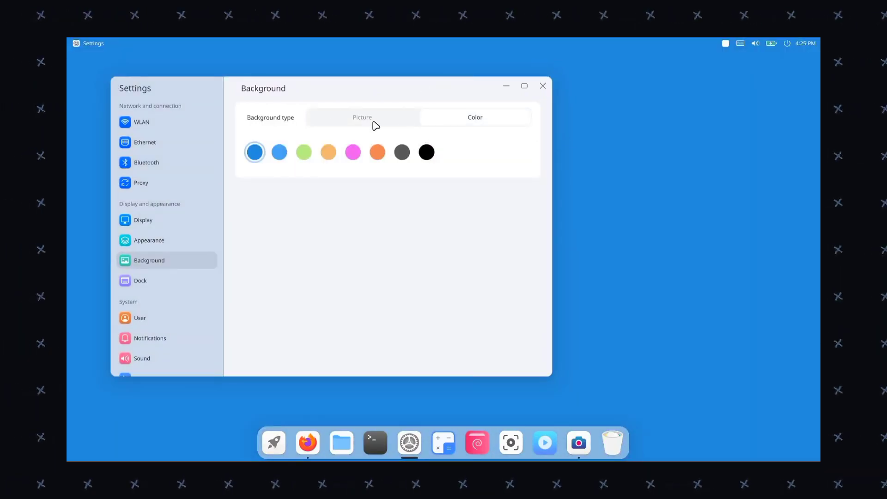
{"action": "left_click", "coordinate": [362, 117]}
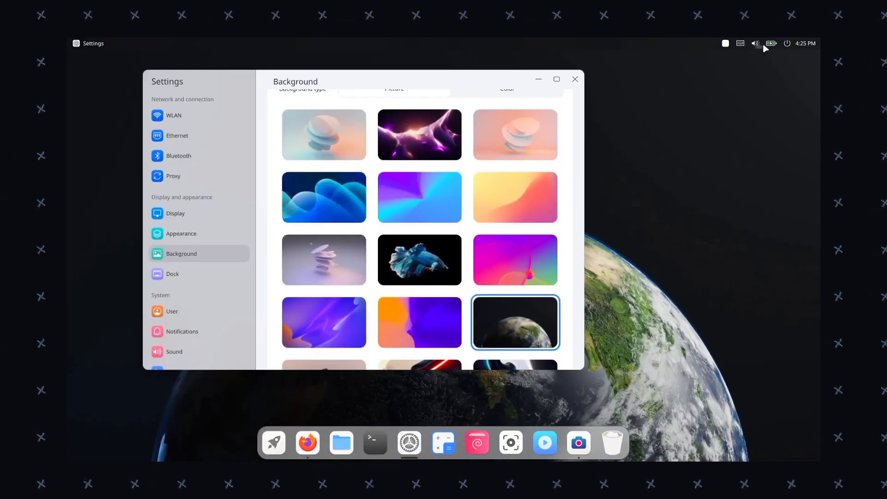
{"action": "left_click", "coordinate": [769, 43]}
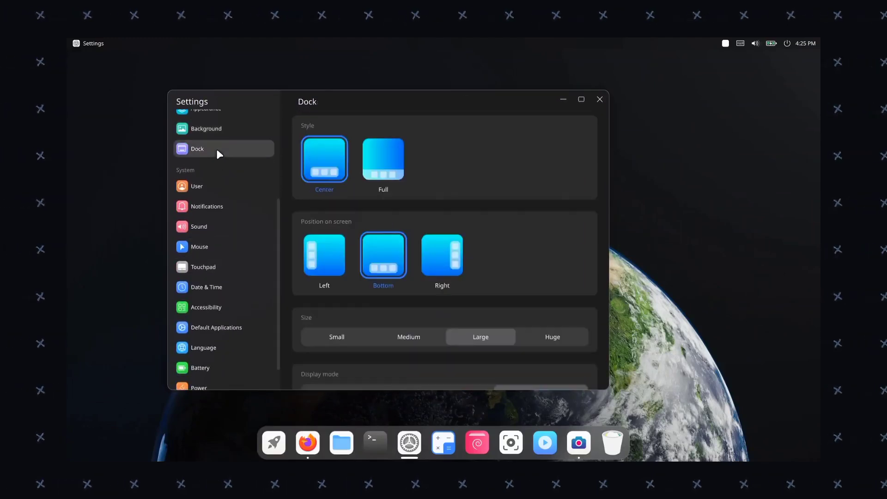
Try the full-width dock style and left screen position, returning to centered at the bottom
{"action": "left_click", "coordinate": [383, 159]}
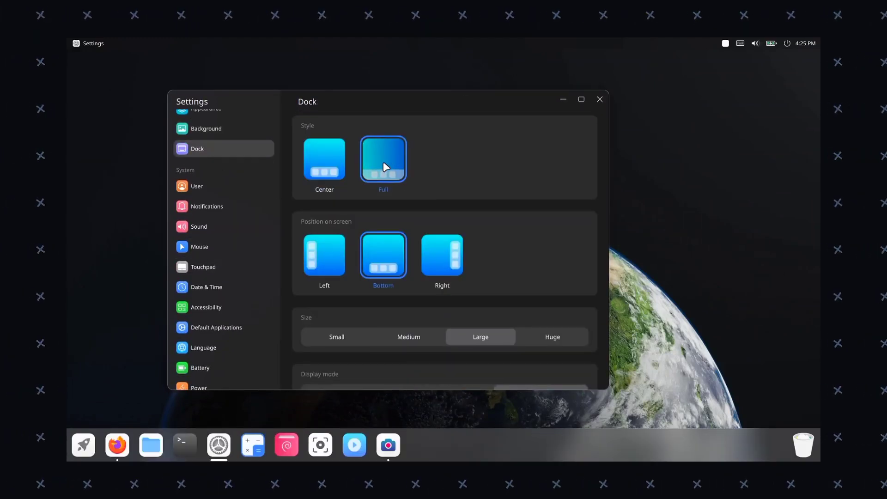
{"action": "left_click", "coordinate": [325, 159]}
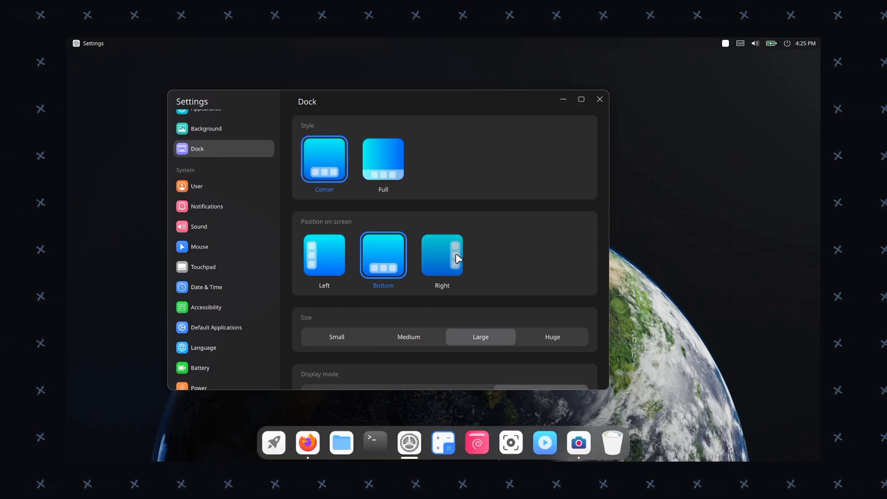
{"action": "left_click", "coordinate": [324, 255]}
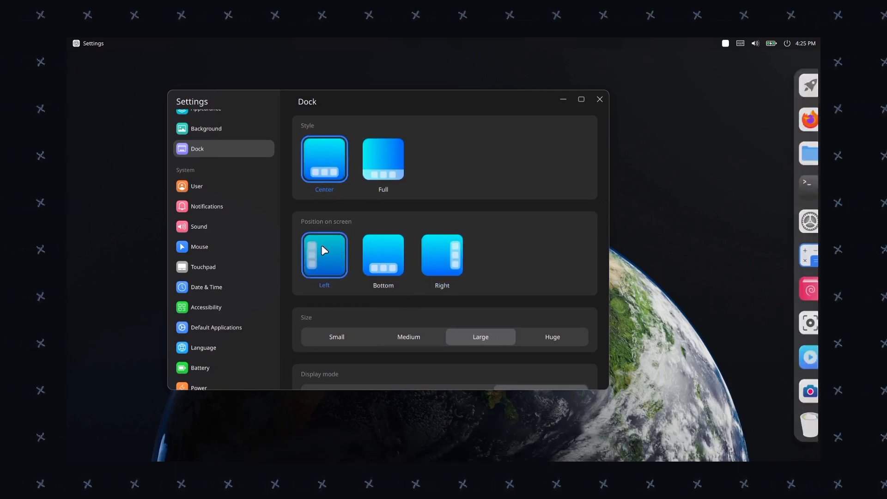
{"action": "left_click", "coordinate": [383, 255]}
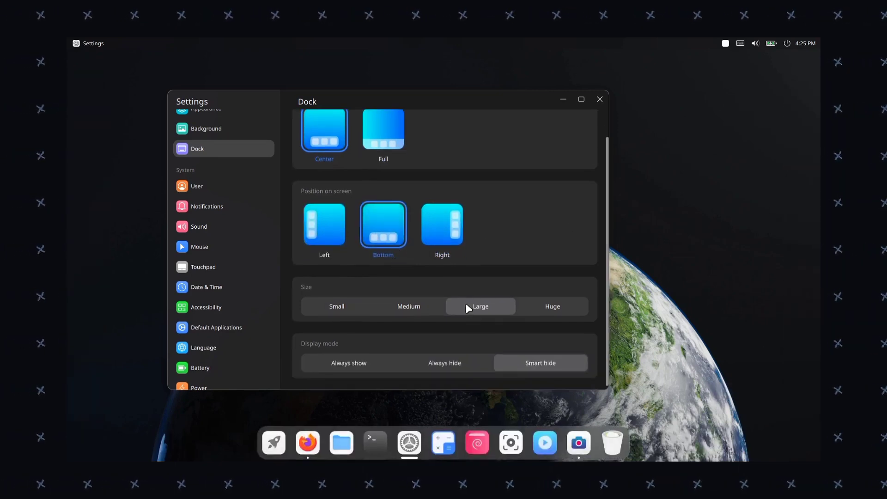
Try medium dock size, return to large, and set the display mode to Always hide
{"action": "left_click", "coordinate": [408, 306]}
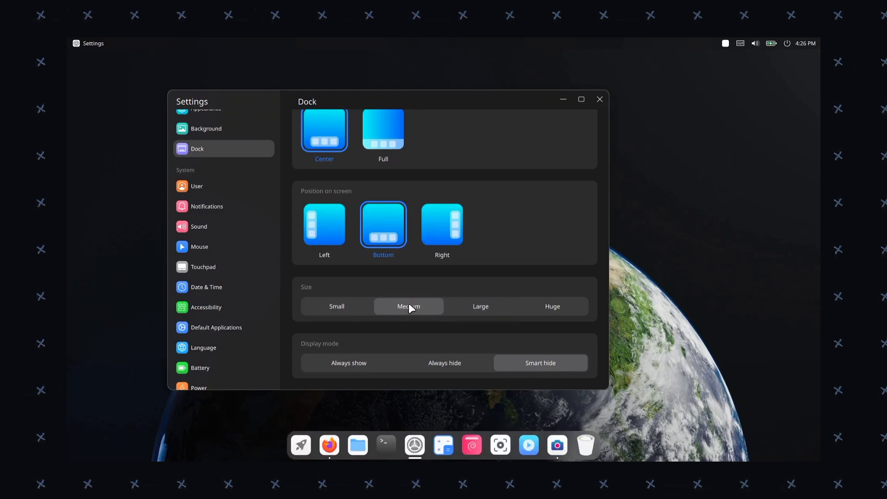
{"action": "left_click", "coordinate": [480, 306]}
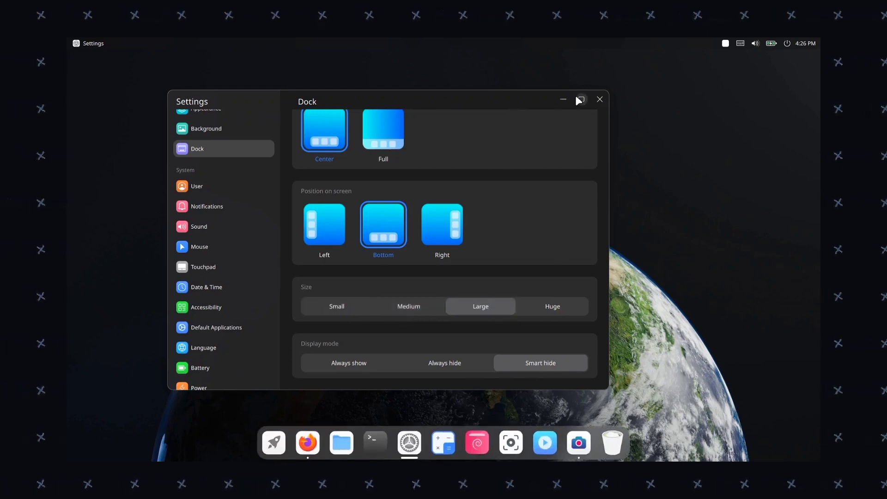
{"action": "left_click", "coordinate": [580, 100]}
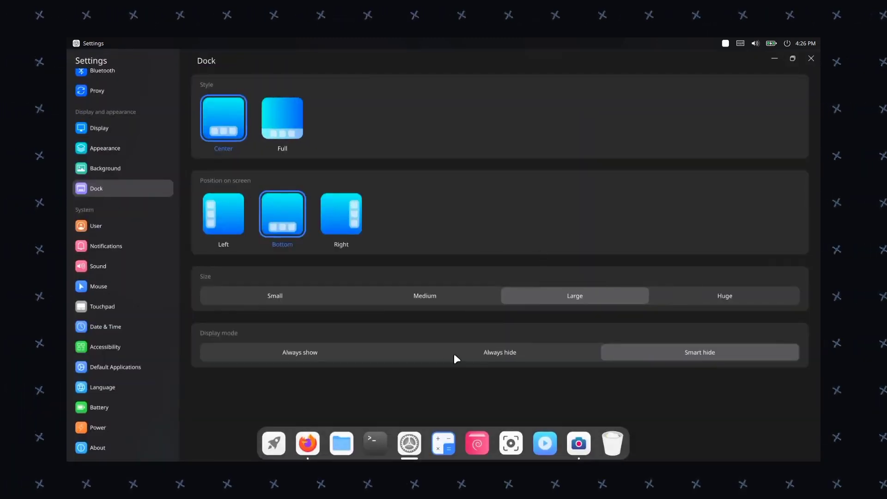
{"action": "left_click", "coordinate": [498, 352]}
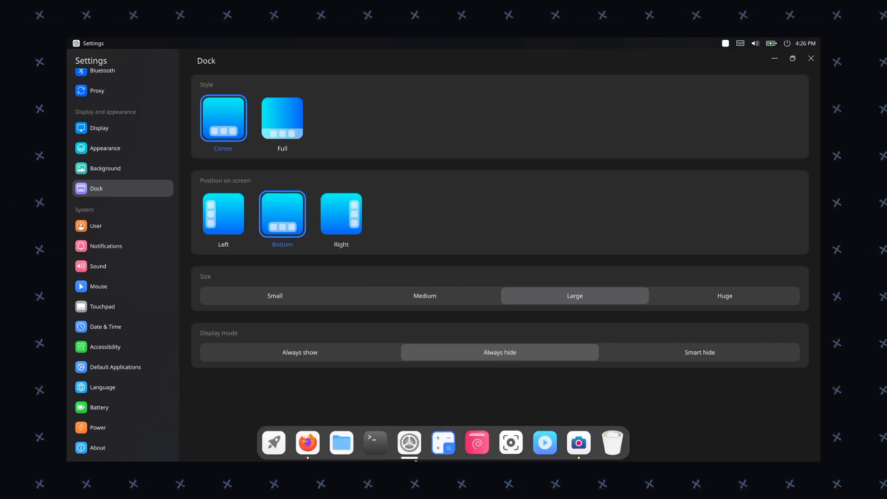